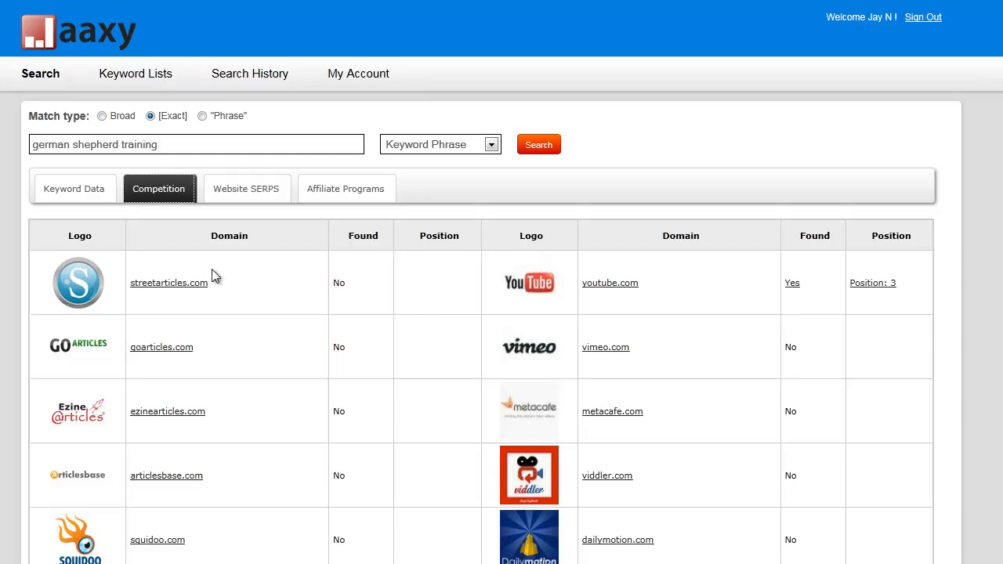
mouse_move(165, 150)
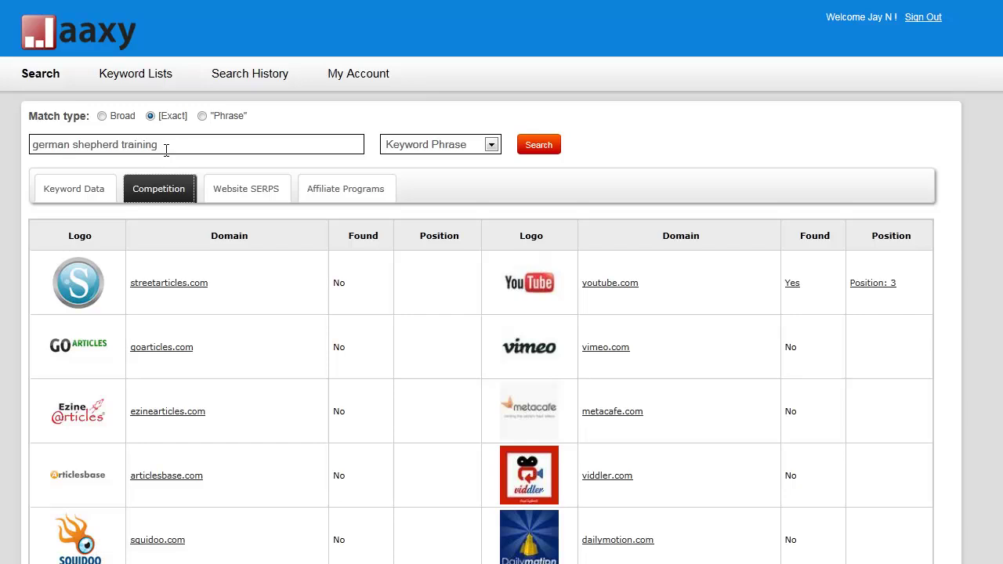
mouse_move(251, 174)
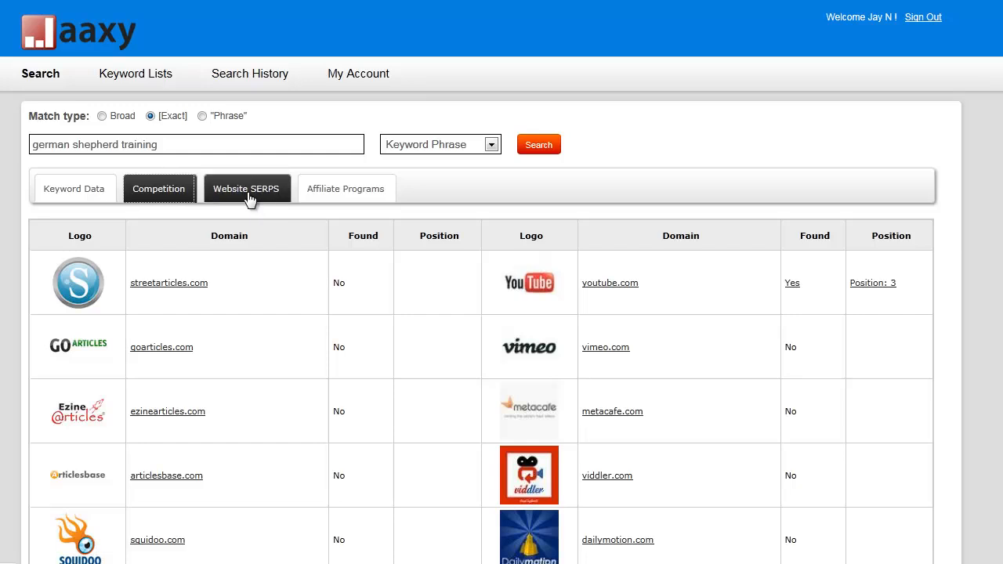
Browse the Google.com rankings for 'german shepherd training' down to the ninth listing.
click(246, 188)
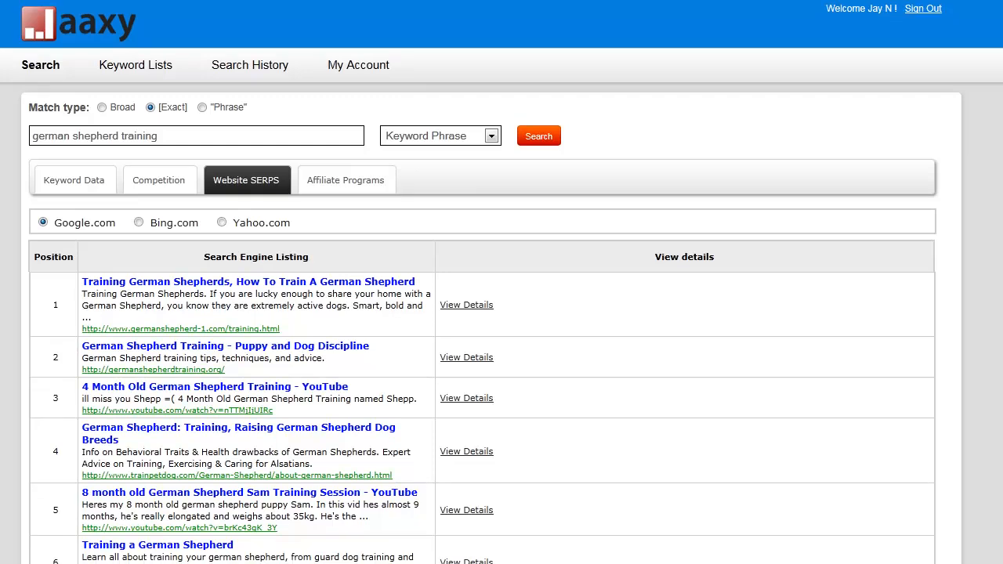
scroll(down, 3)
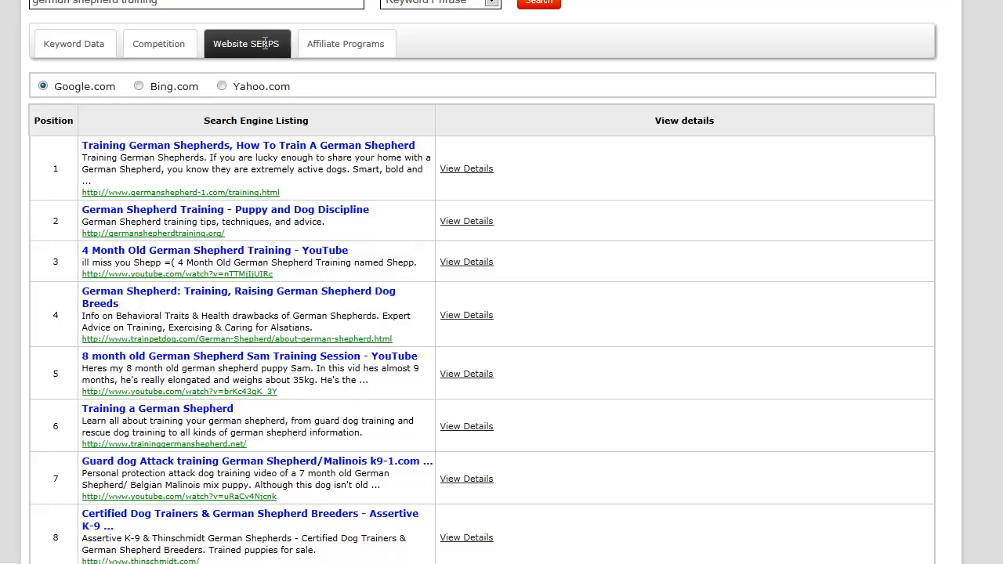
mouse_move(792, 70)
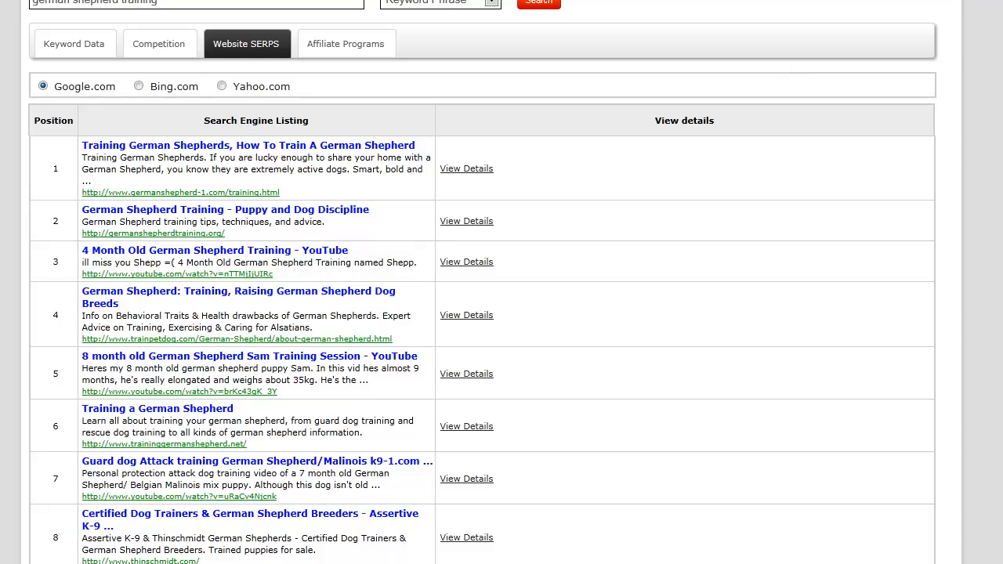
scroll(up, 3)
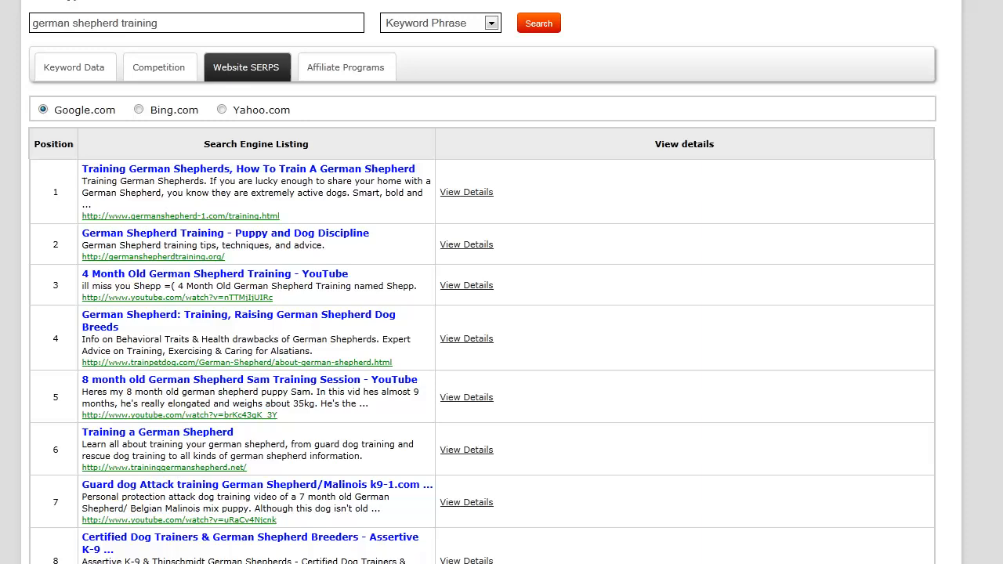
mouse_move(676, 36)
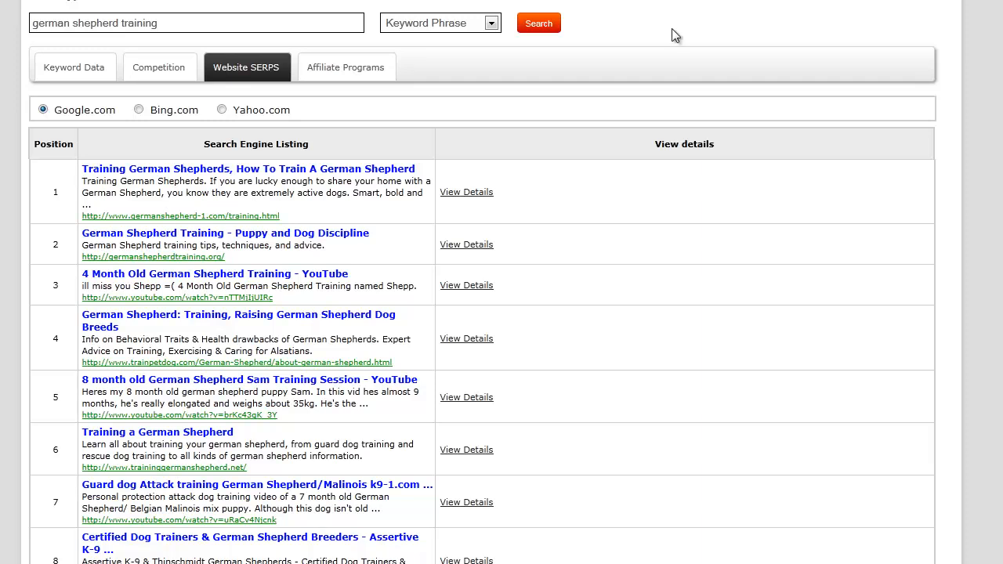
mouse_move(648, 116)
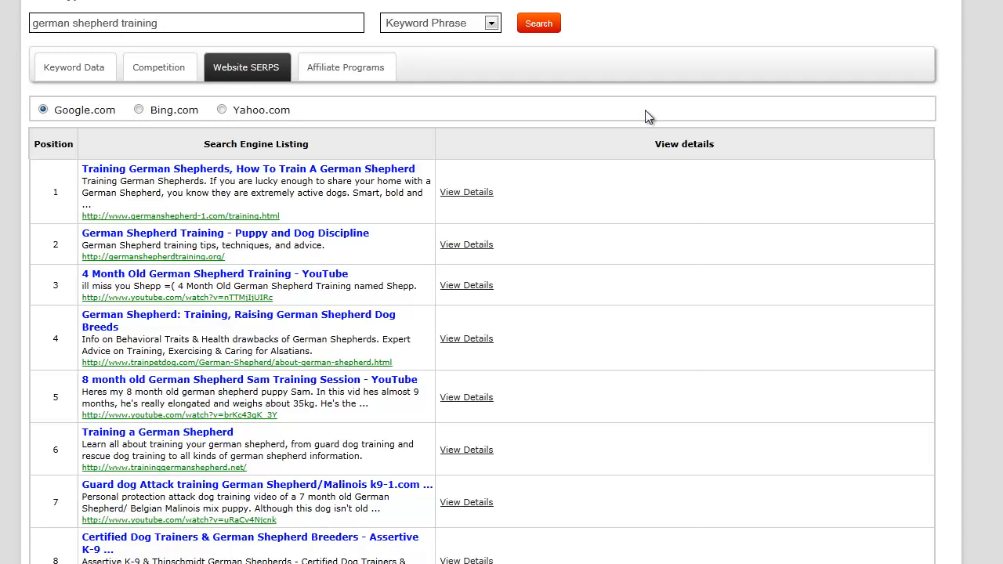
scroll(down, 3)
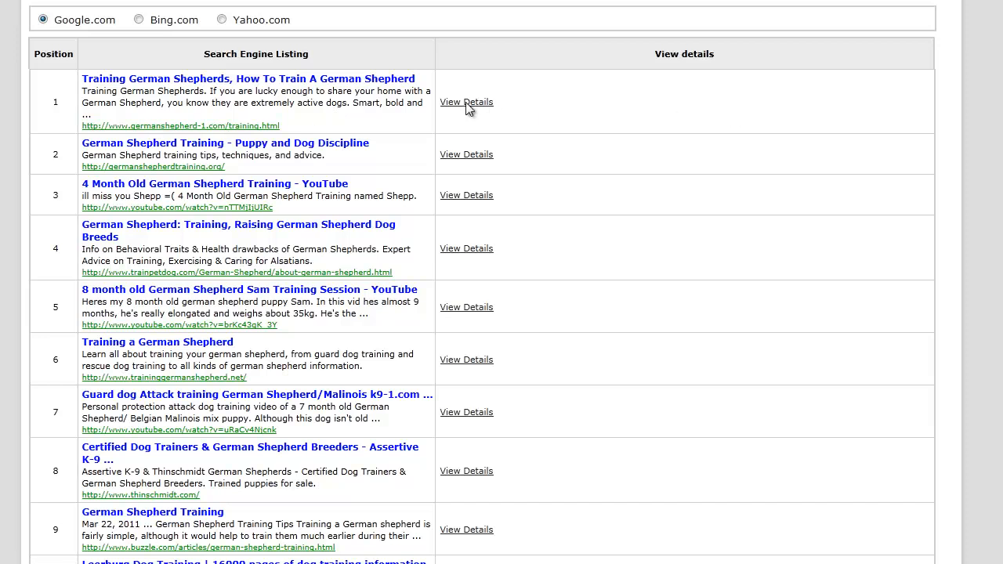
Expand position 1 details to review word count, backlinks, keyword density, Adsense and page rank.
click(465, 102)
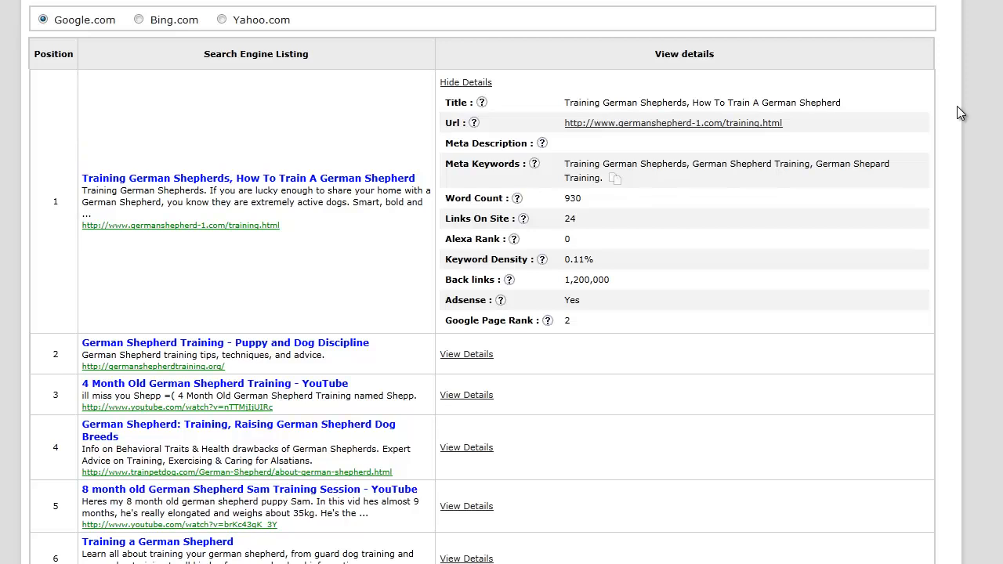
mouse_move(623, 197)
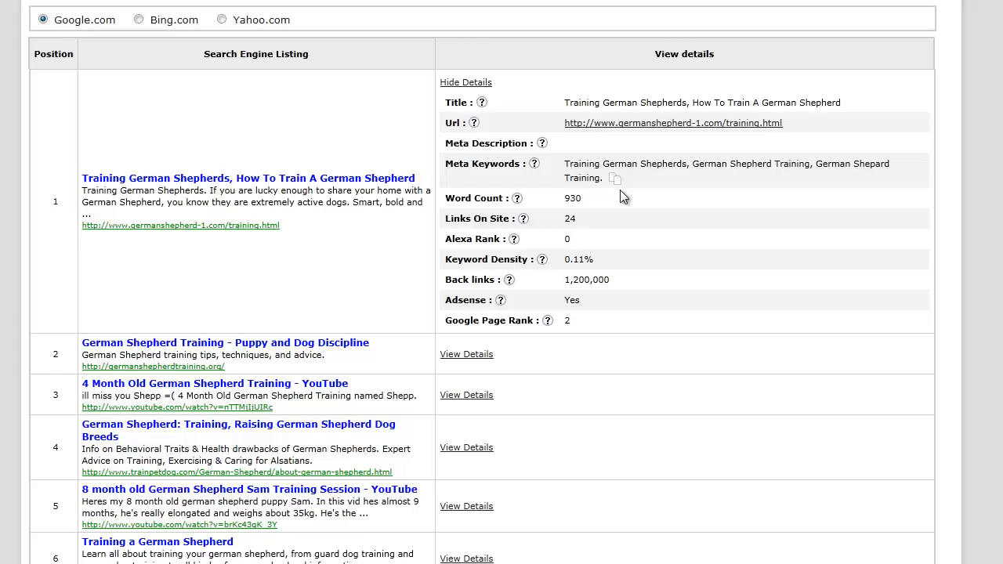
mouse_move(611, 198)
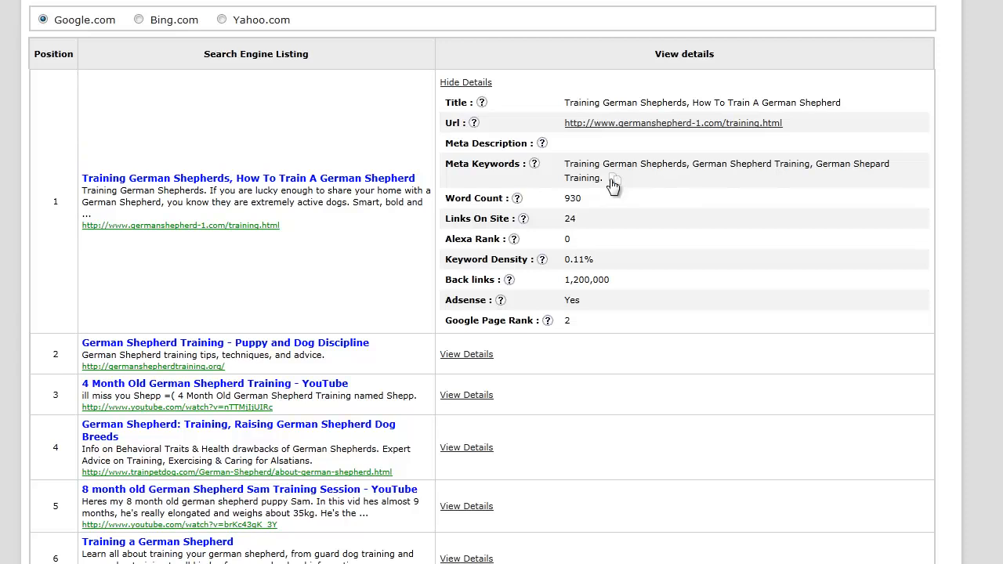
mouse_move(614, 184)
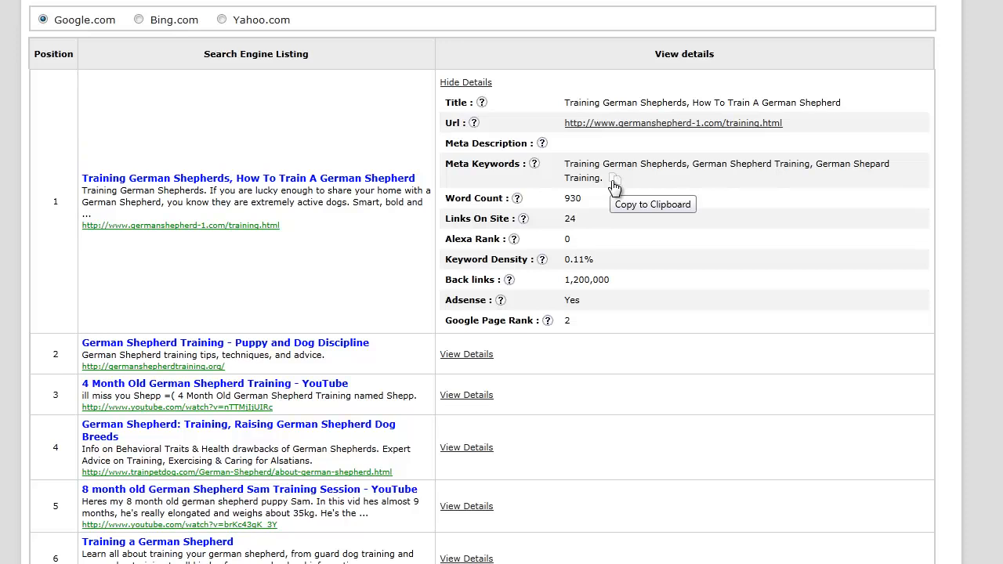
mouse_move(603, 151)
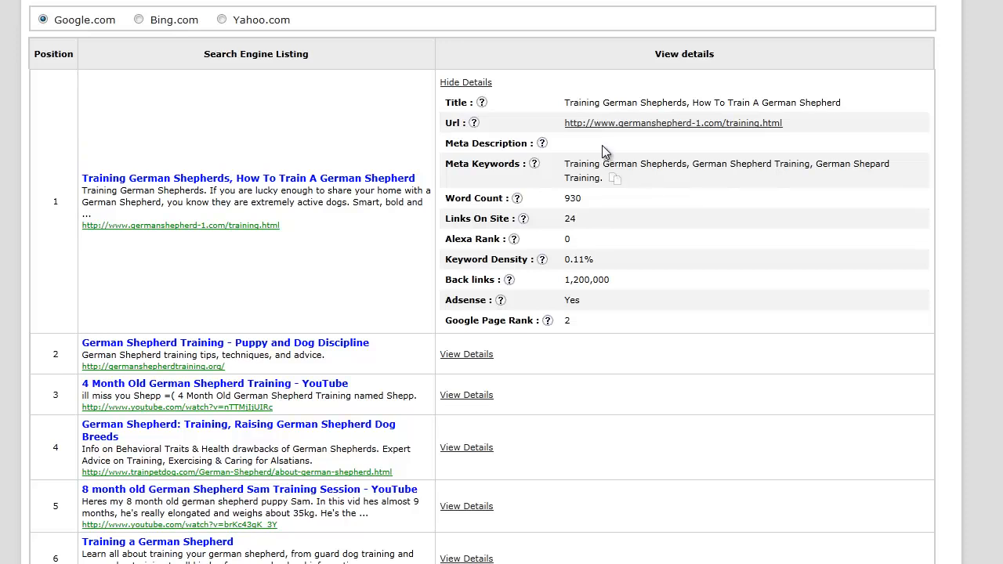
mouse_move(722, 154)
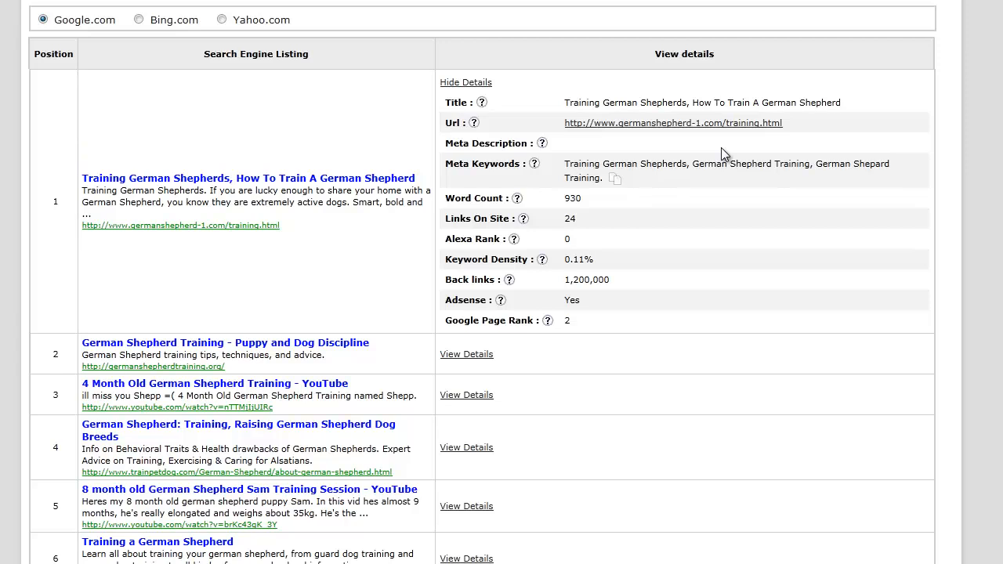
mouse_move(966, 204)
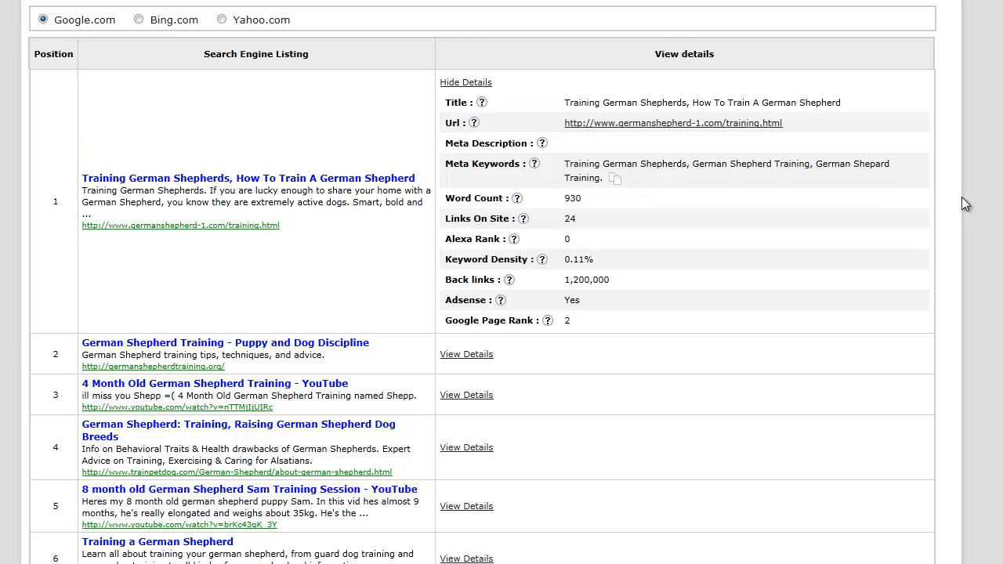
mouse_move(771, 225)
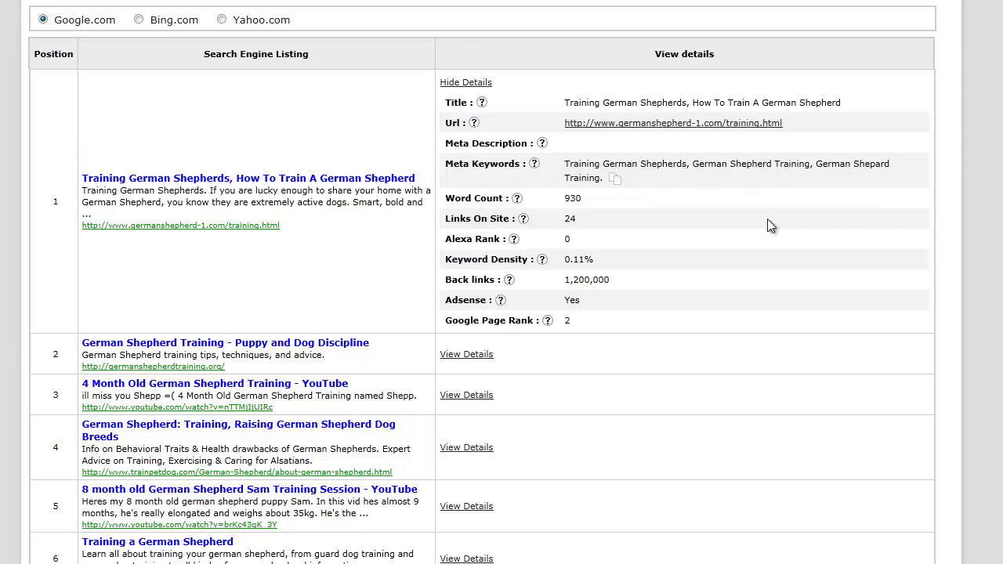
mouse_move(463, 271)
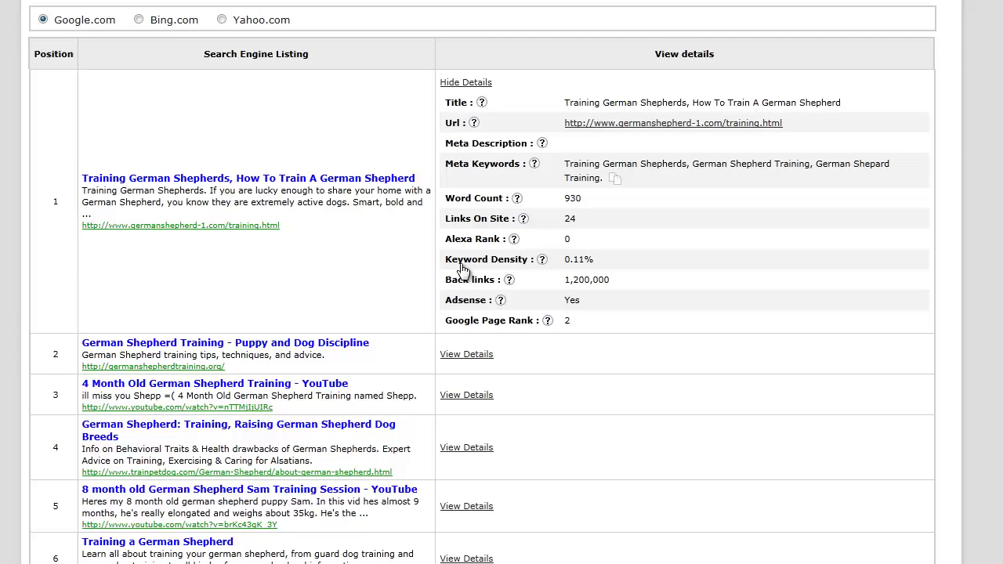
mouse_move(741, 257)
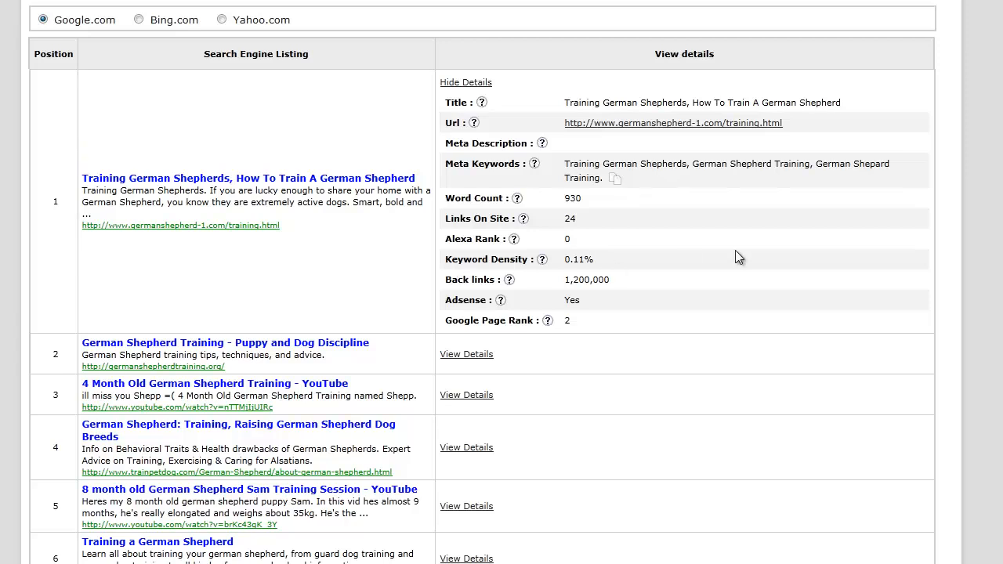
scroll(up, 3)
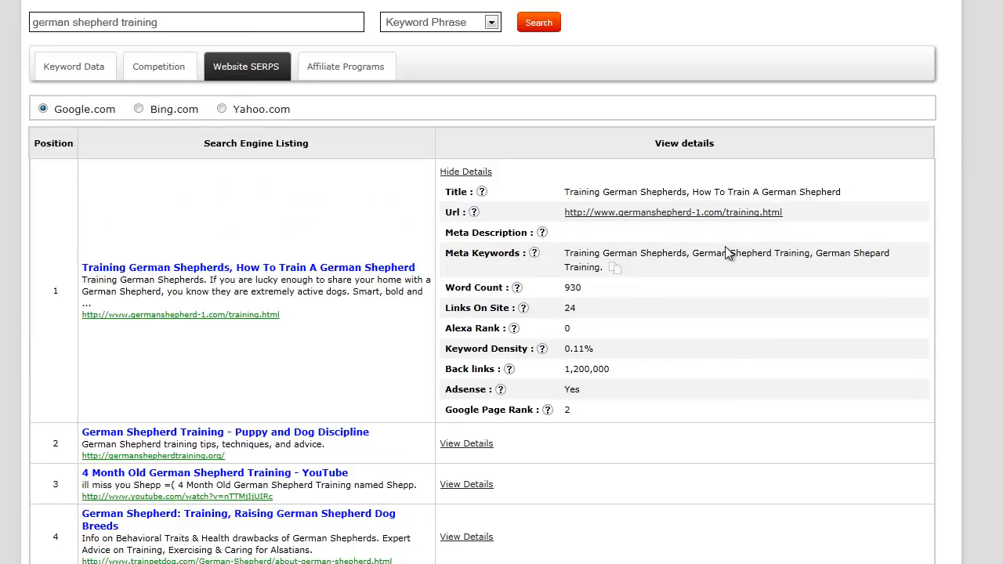
scroll(down, 3)
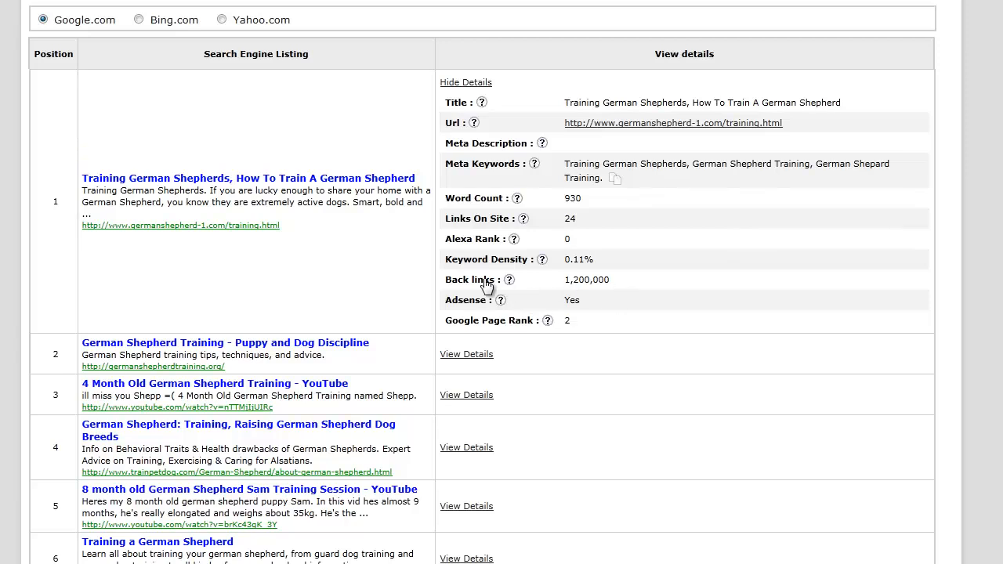
mouse_move(717, 284)
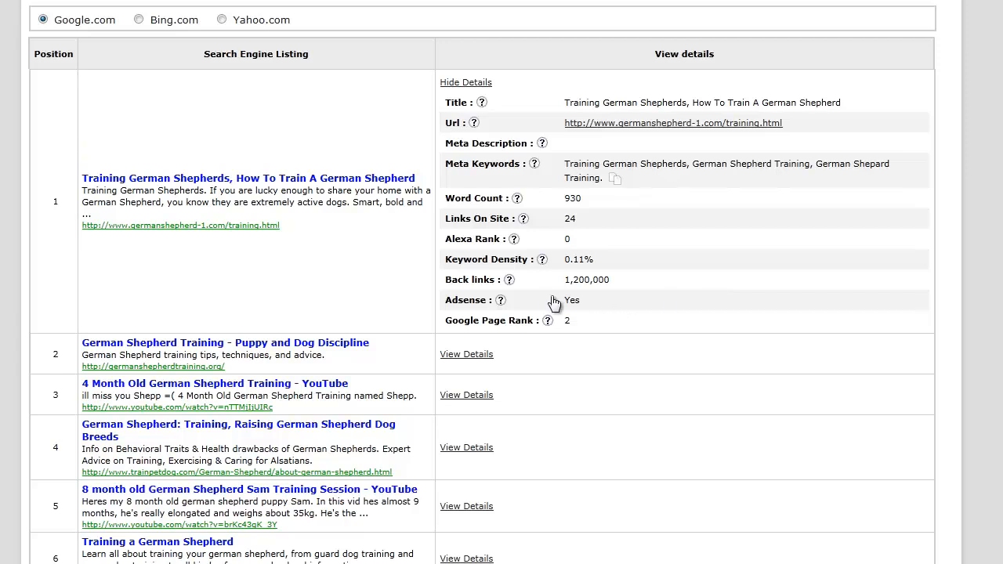
mouse_move(537, 330)
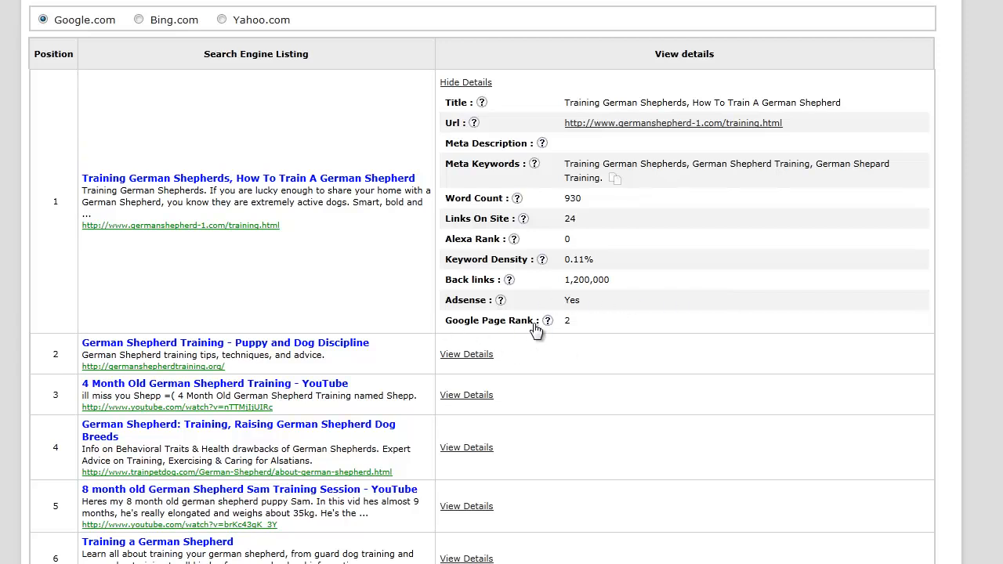
mouse_move(986, 202)
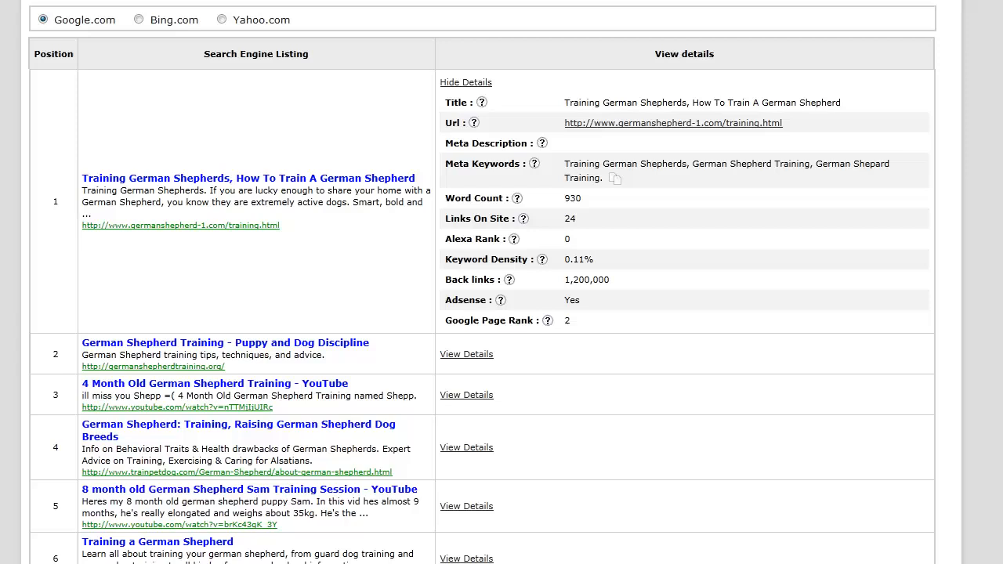
mouse_move(232, 334)
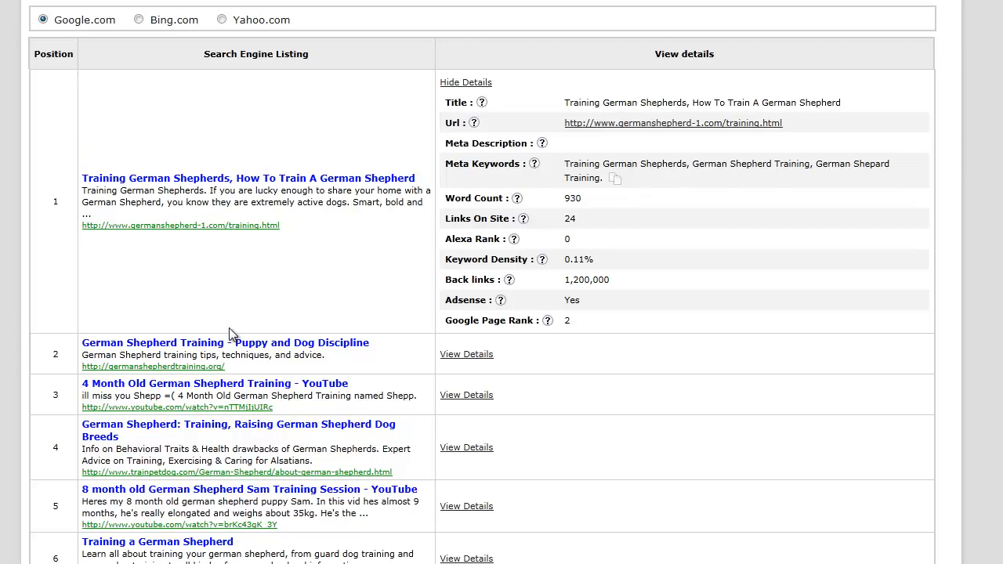
mouse_move(232, 335)
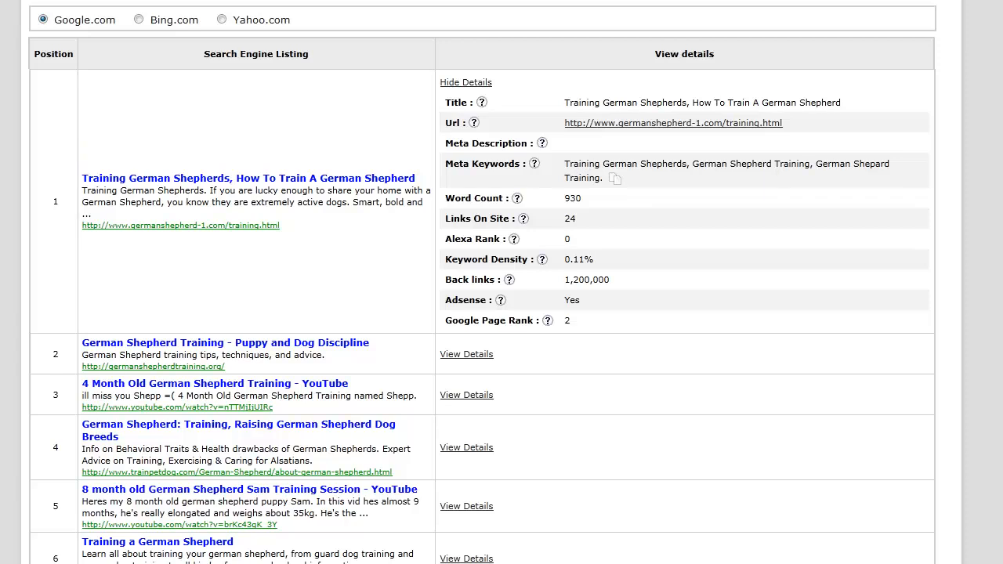
scroll(up, 3)
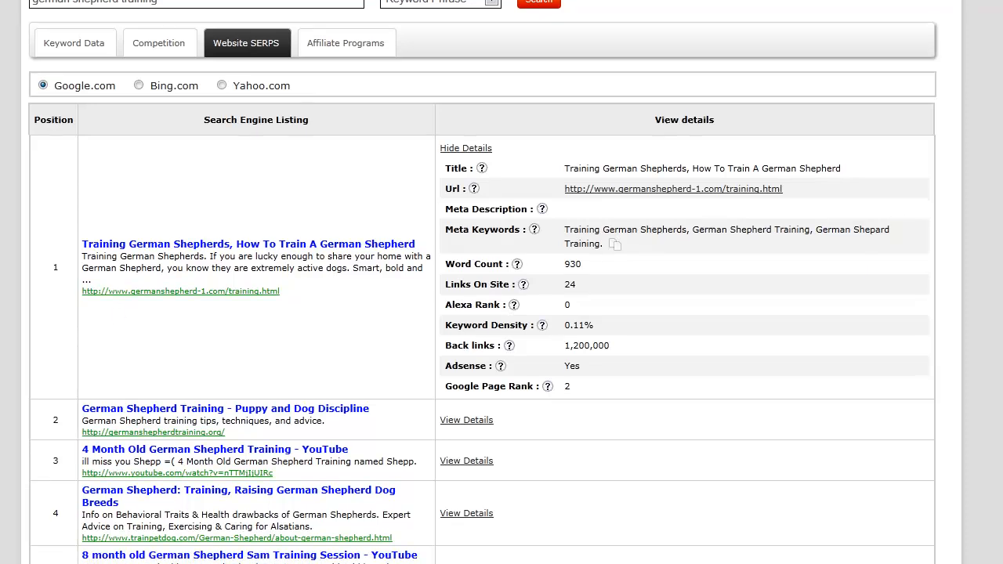
scroll(up, 3)
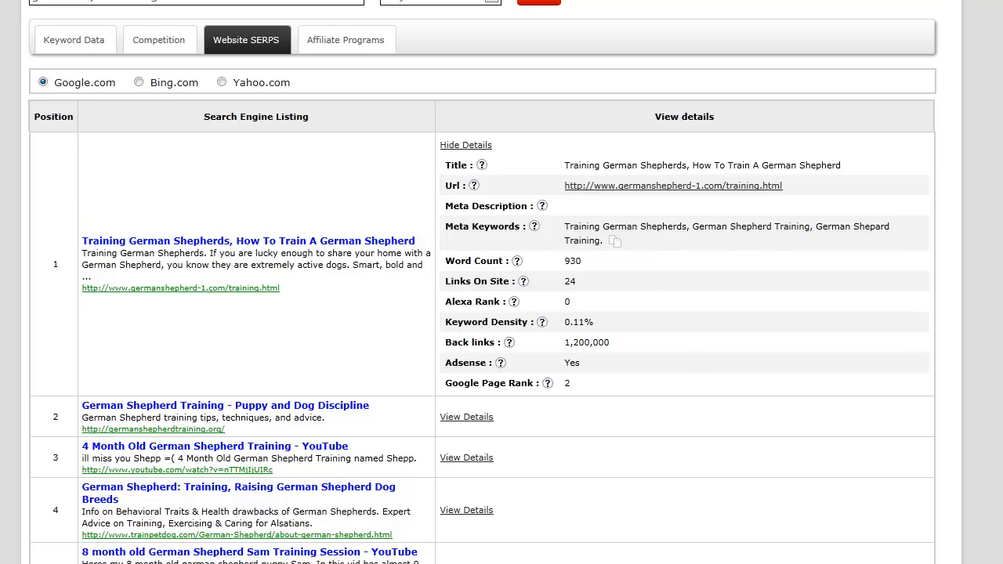
scroll(down, 3)
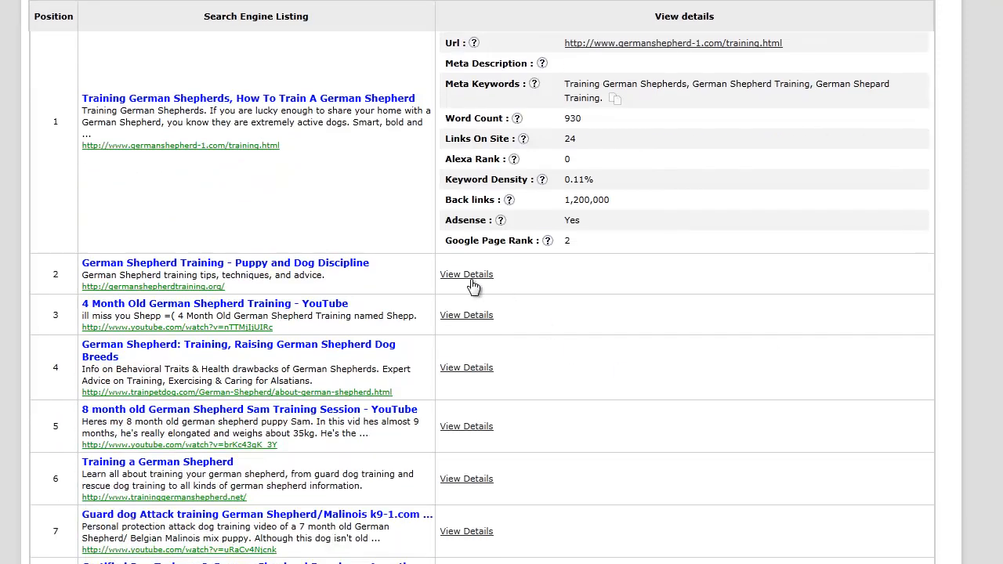
Expand position 2 details and highlight its 759 word count beside 21,100 backlinks.
click(466, 273)
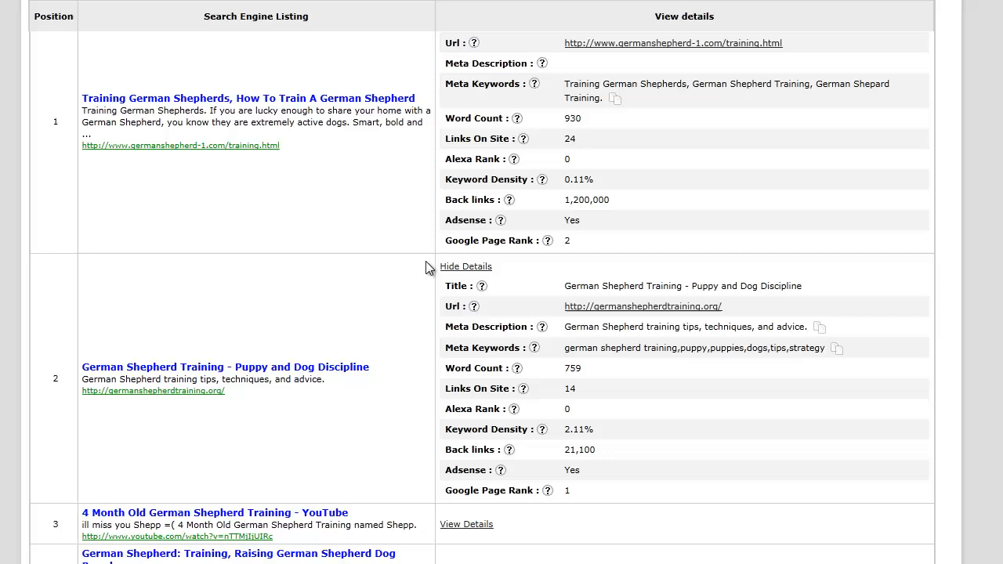
mouse_move(542, 347)
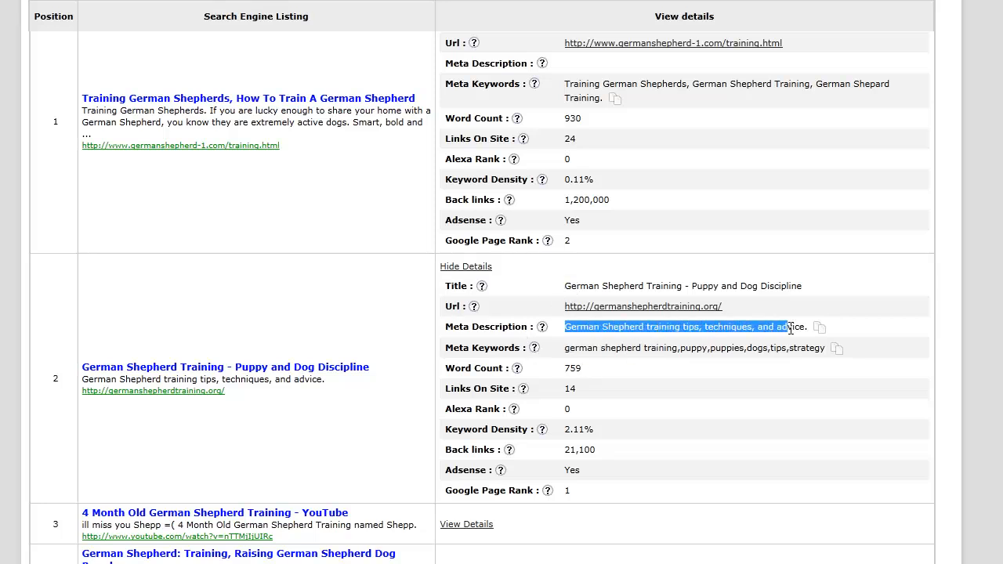
scroll(down, 3)
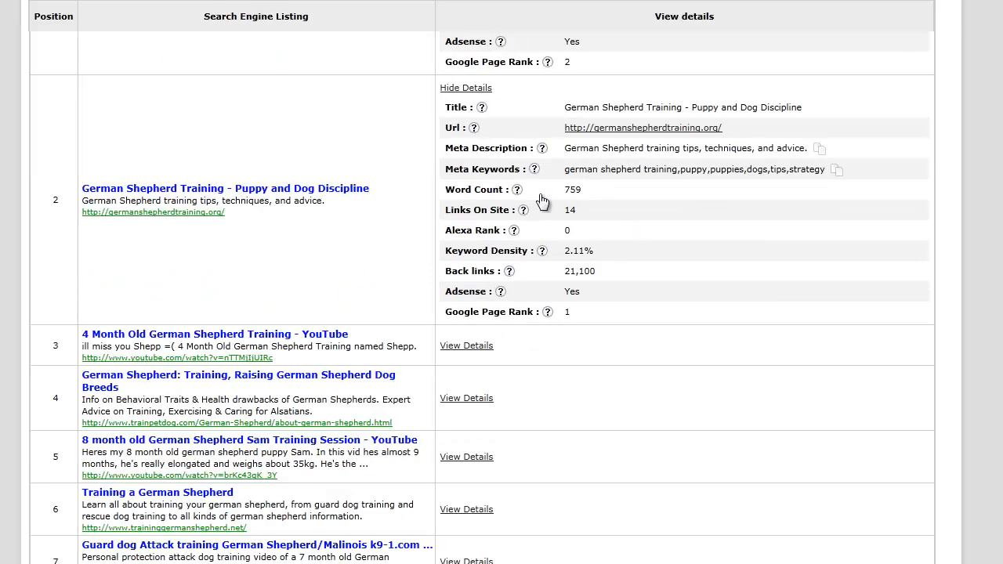
double_click(572, 189)
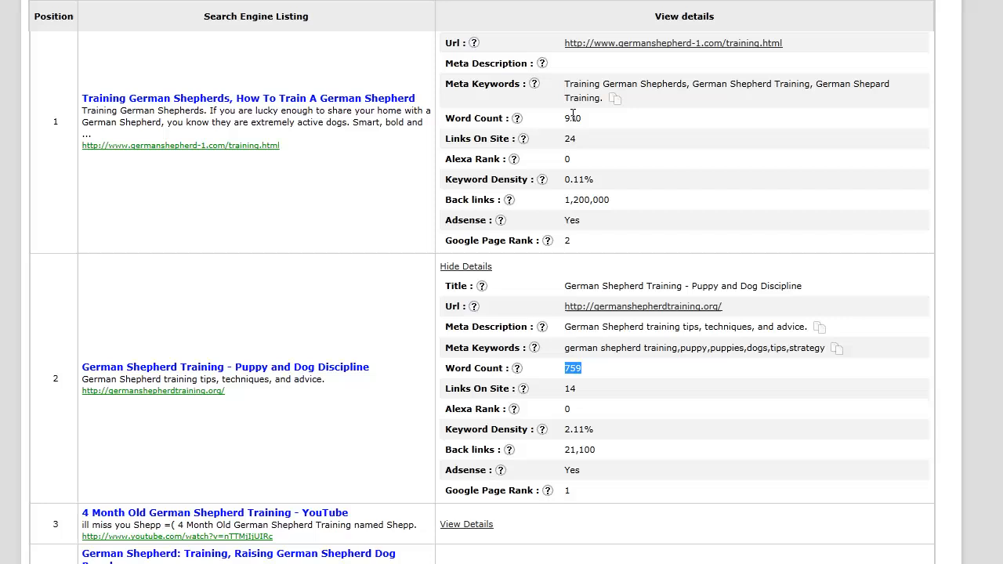
mouse_move(733, 349)
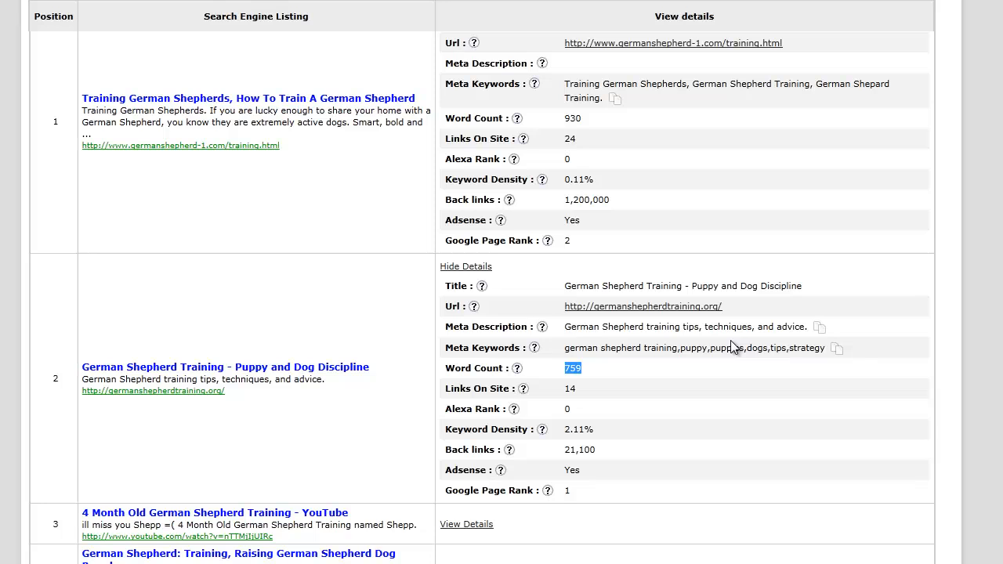
scroll(down, 3)
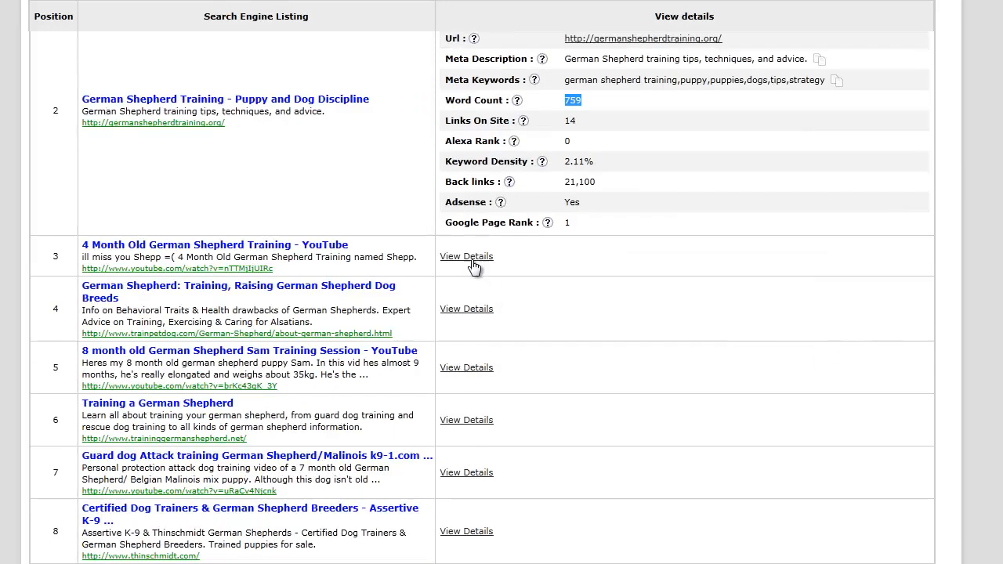
Expand position 3 YouTube details showing 1615 words and 443,000,000 backlinks.
click(466, 256)
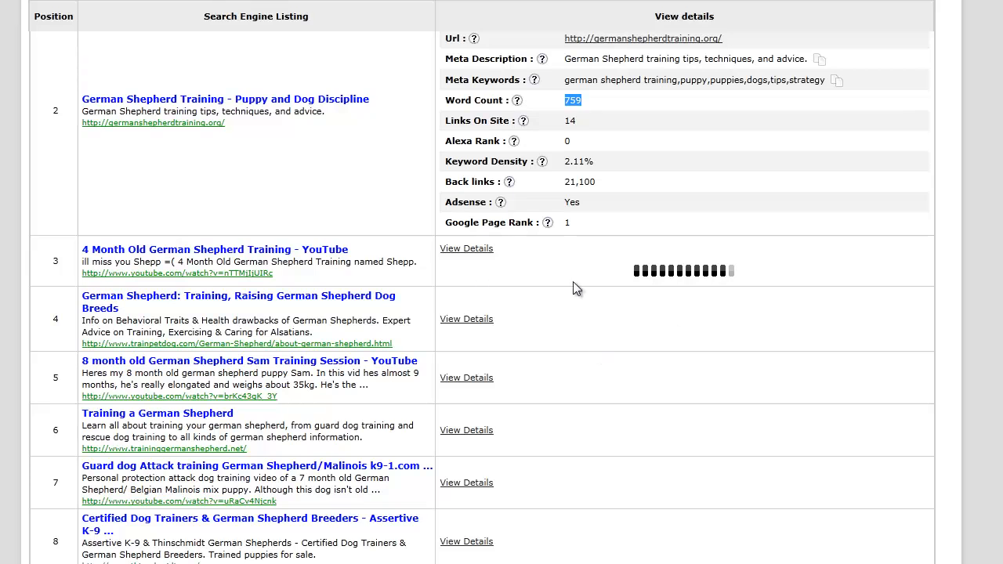
click(466, 248)
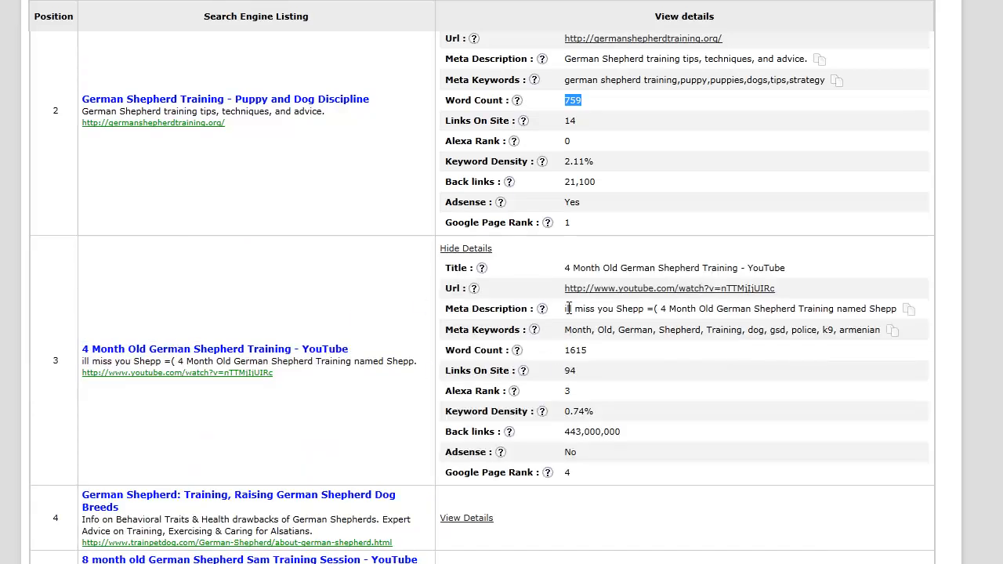
scroll(down, 3)
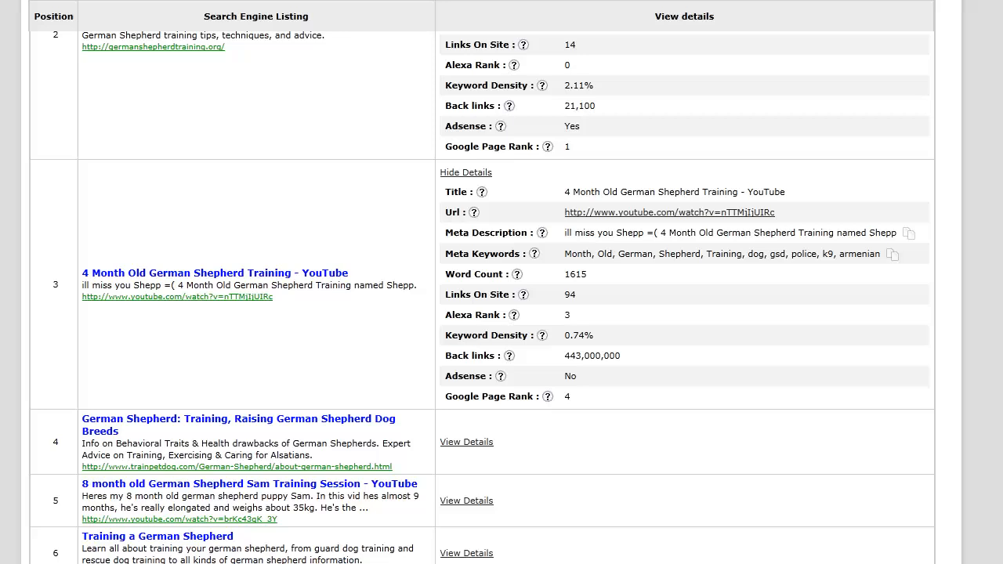
mouse_move(560, 200)
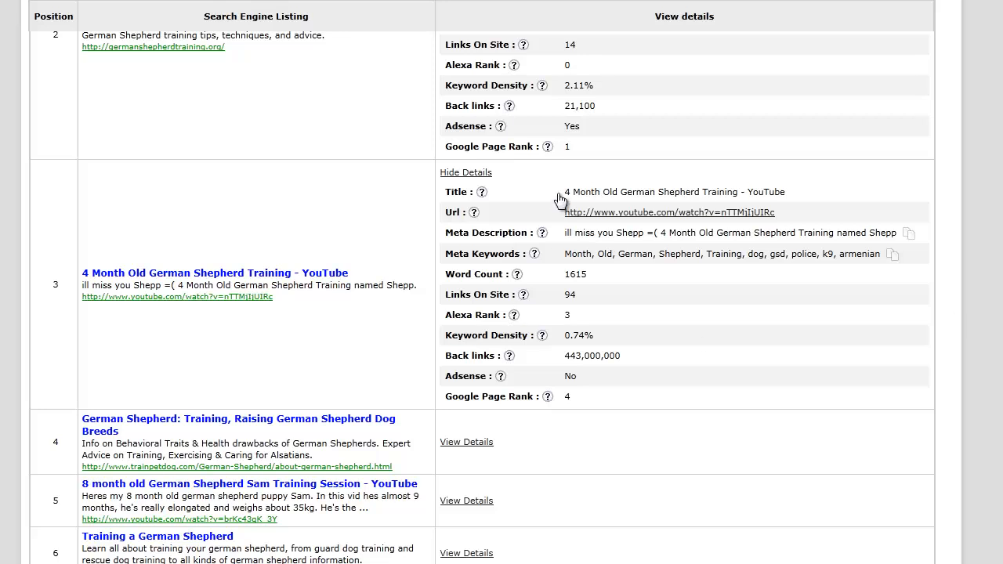
scroll(down, 3)
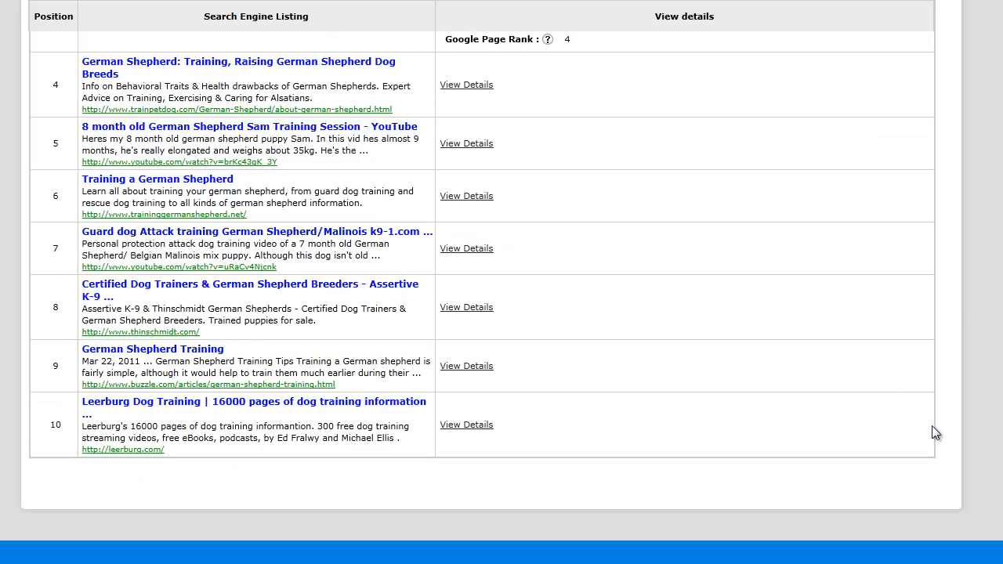
scroll(up, 3)
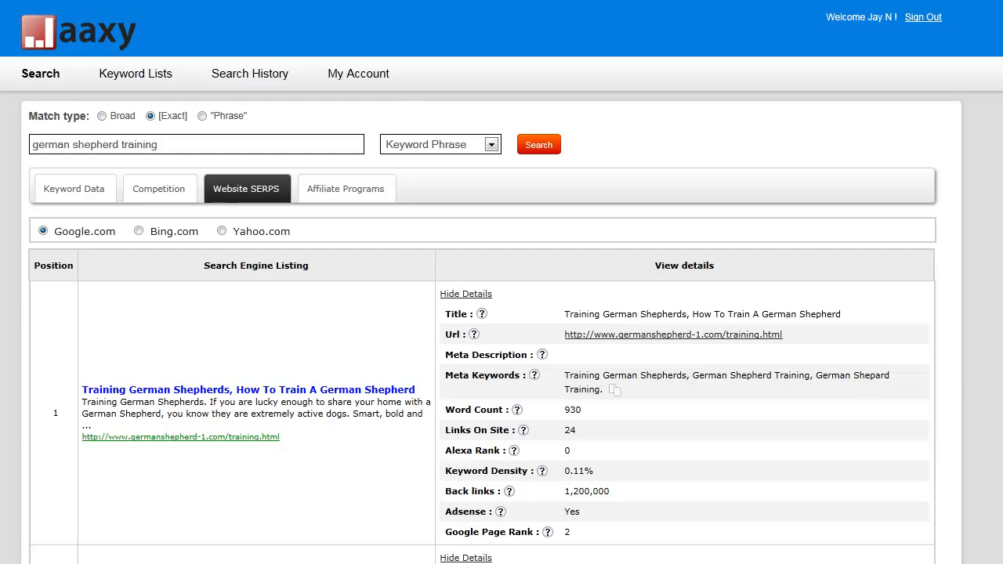